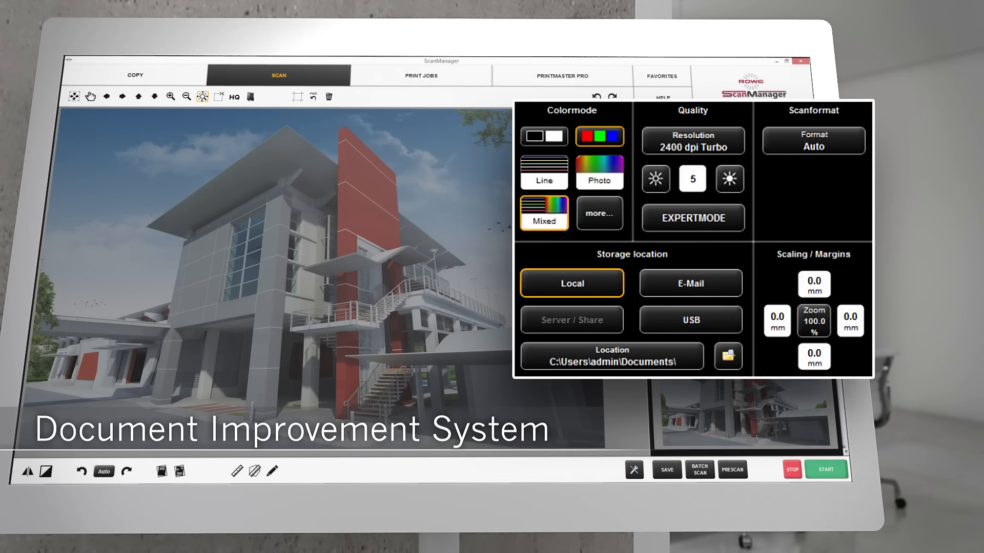
# Step: In Expertmode, raise contrast to 10 and gamma to 20, then return to the main settings
pyautogui.click(692, 217)
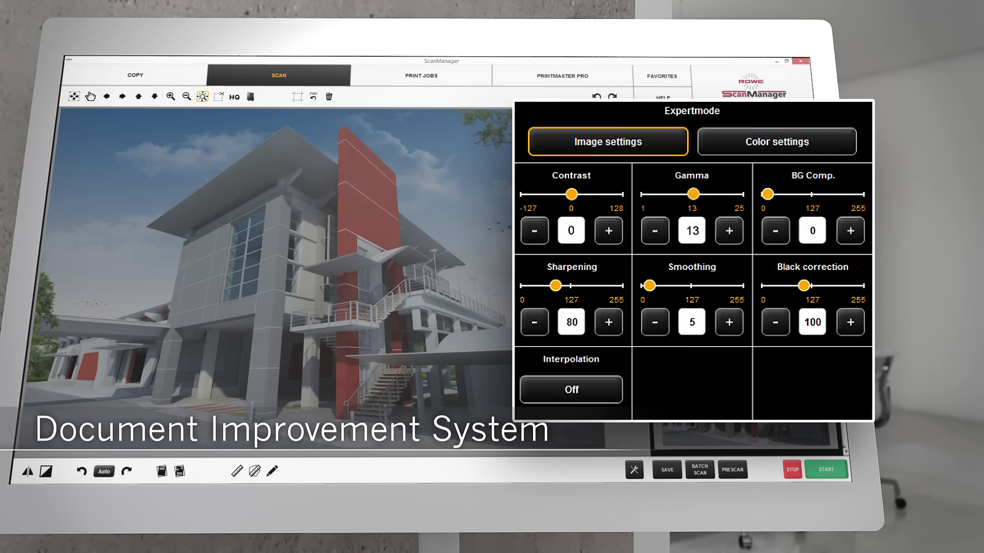
pyautogui.click(729, 231)
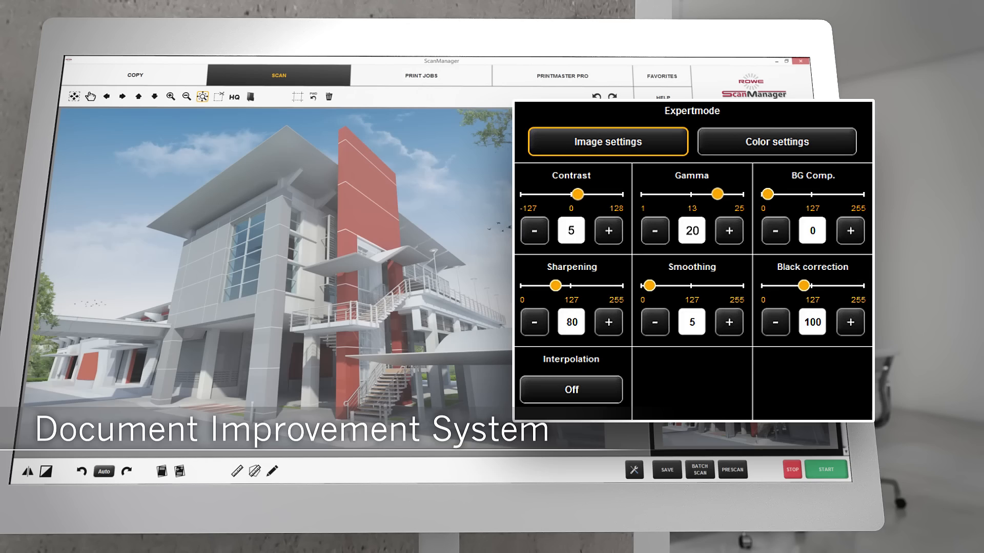
pyautogui.click(606, 231)
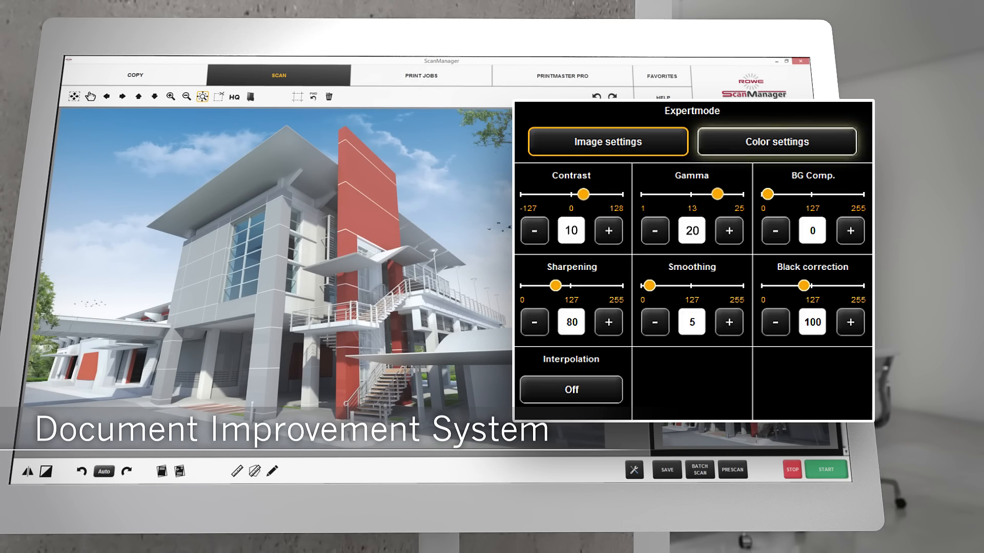
pyautogui.click(776, 141)
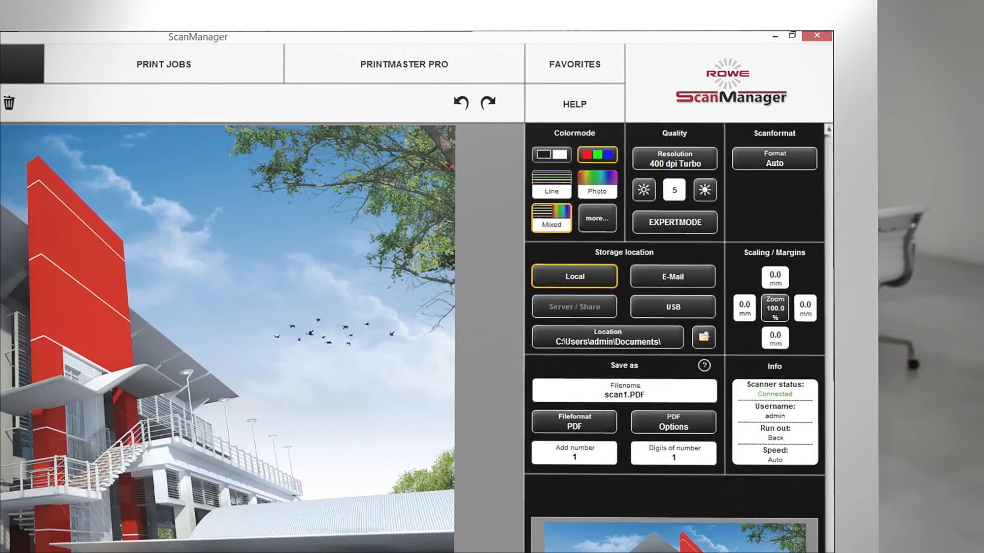
# Step: Show the Favorites presets list and move to page 2 of 3 (600 dpi server PDF etc.)
pyautogui.click(573, 63)
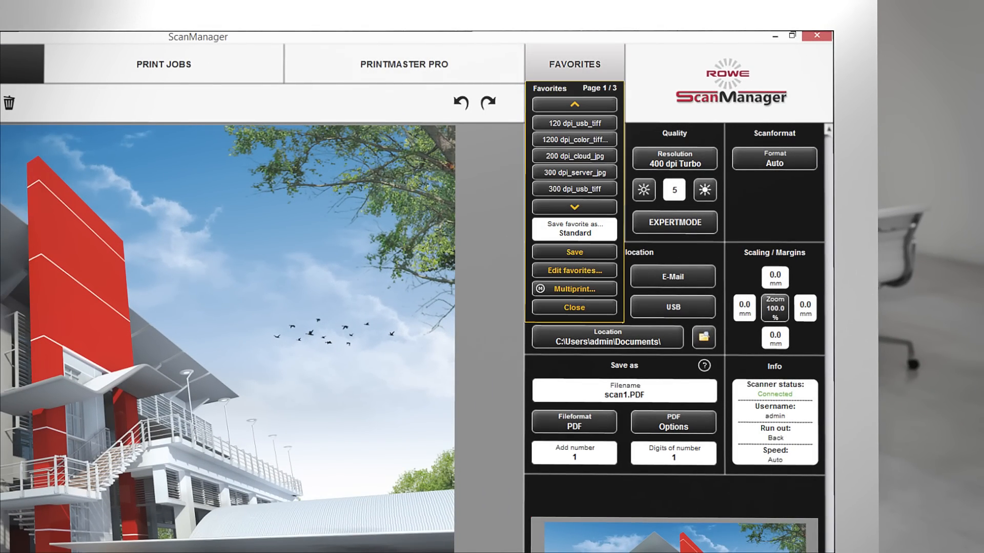
pyautogui.click(572, 207)
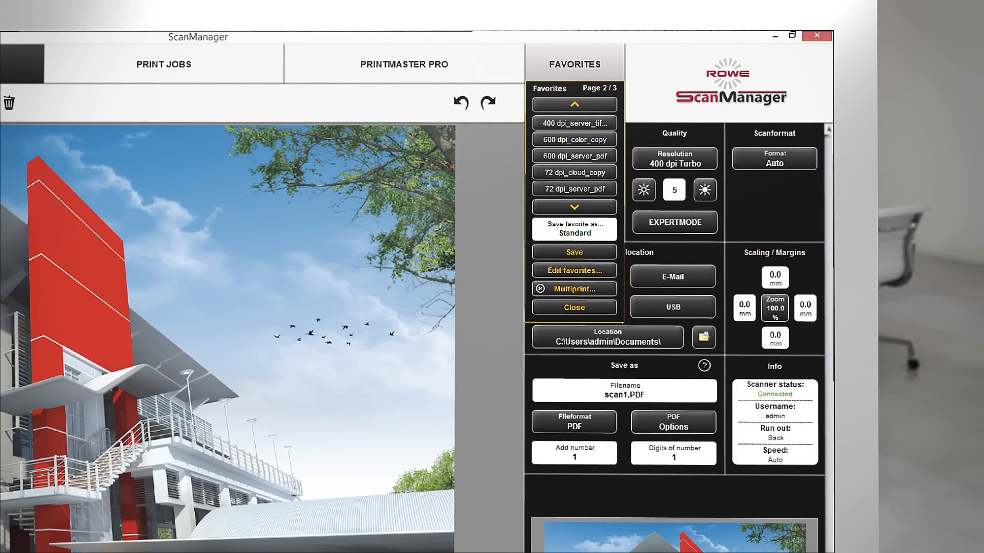